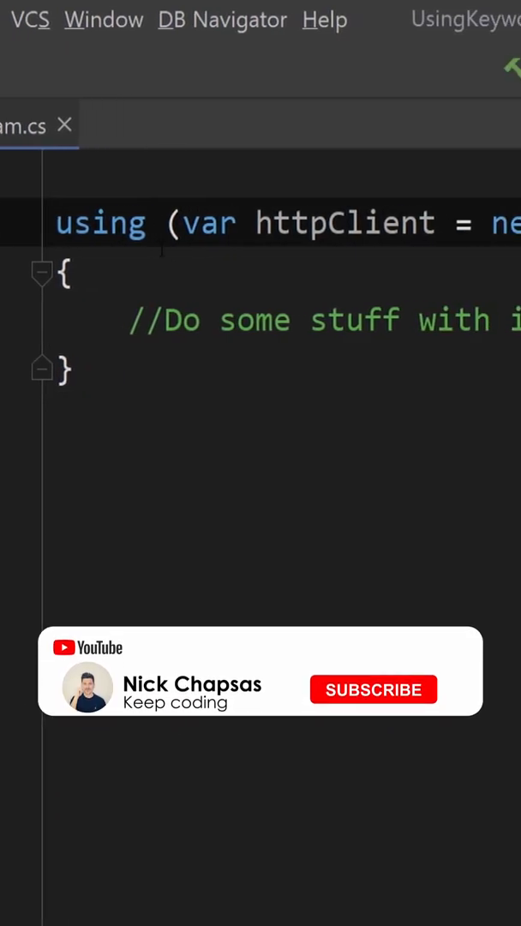
# Show the debugger Memory view listing classes like System.String with instance counts
pyautogui.click(372, 690)
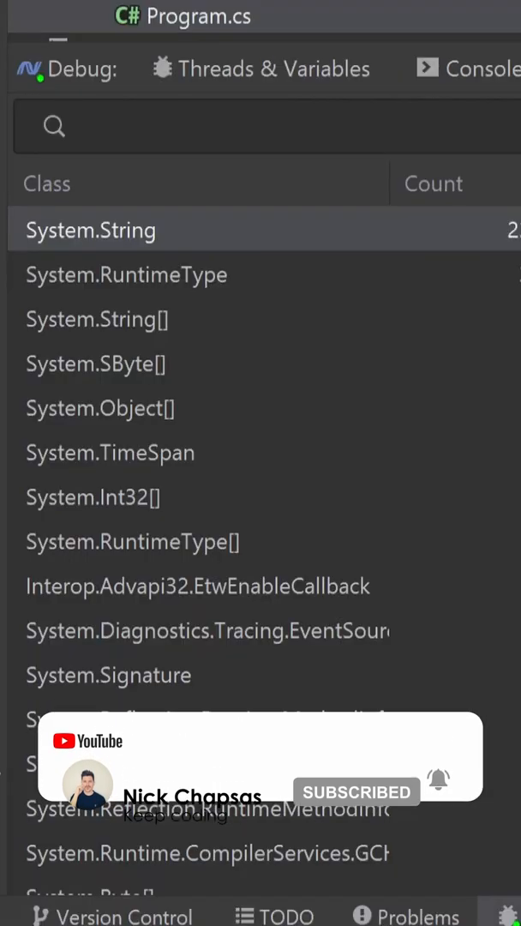
# Search 'http' to reach BufferedFileStreamStrategy.cs with its try/finally awaiting DisposeAsync
pyautogui.write('http')
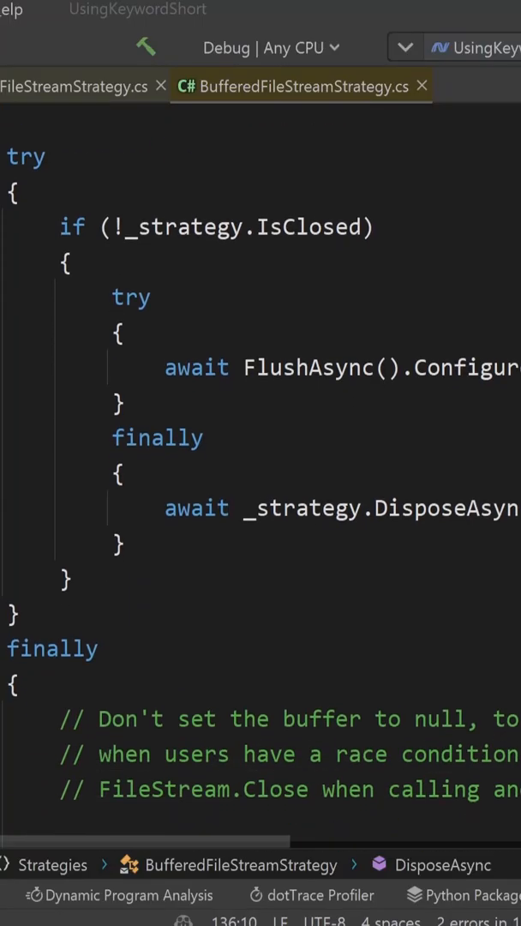
# Scroll the low-level C# of MyClass.MyMethod to the finally block calling Dispose on httpClient
pyautogui.scroll(-3)
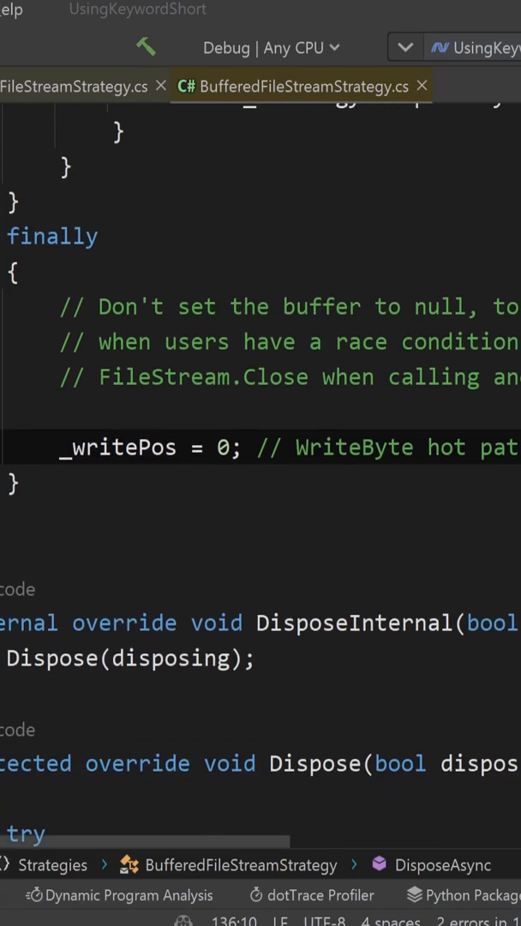
pyautogui.scroll(-3)
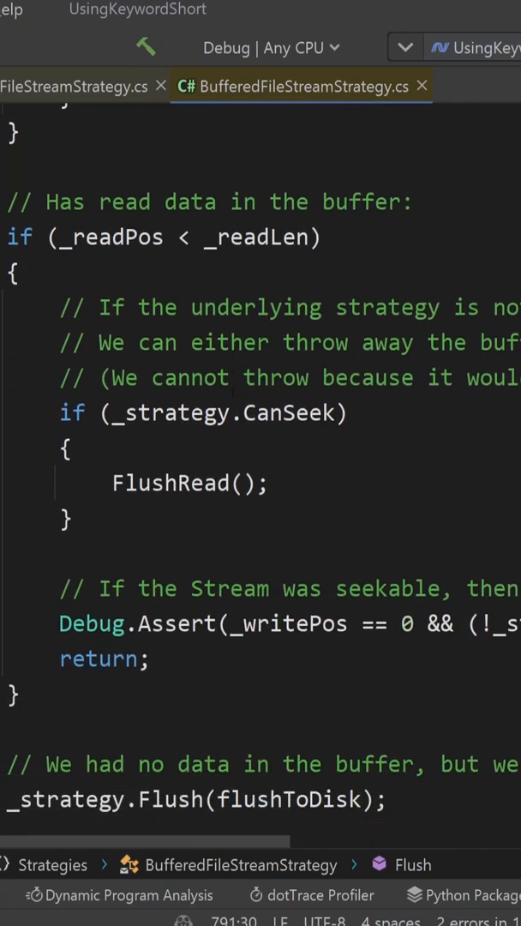
pyautogui.scroll(-3)
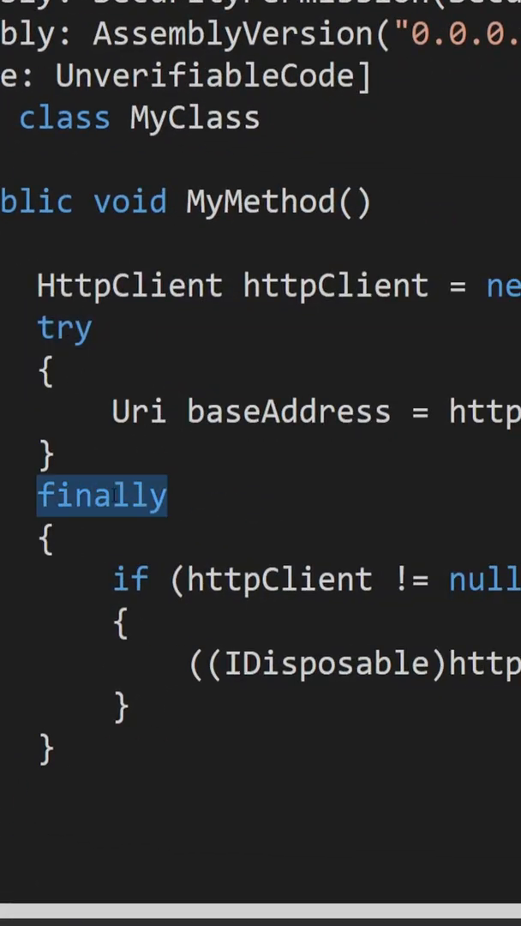
pyautogui.hscroll(3)
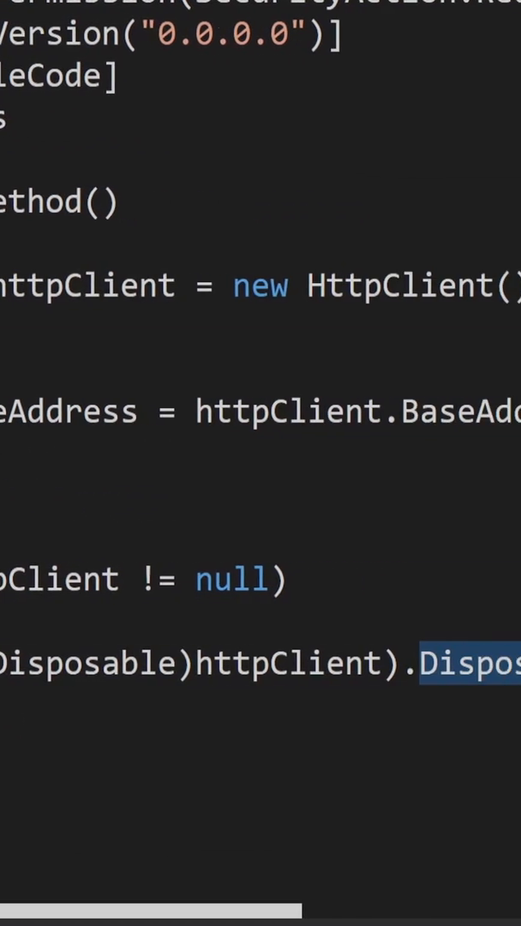